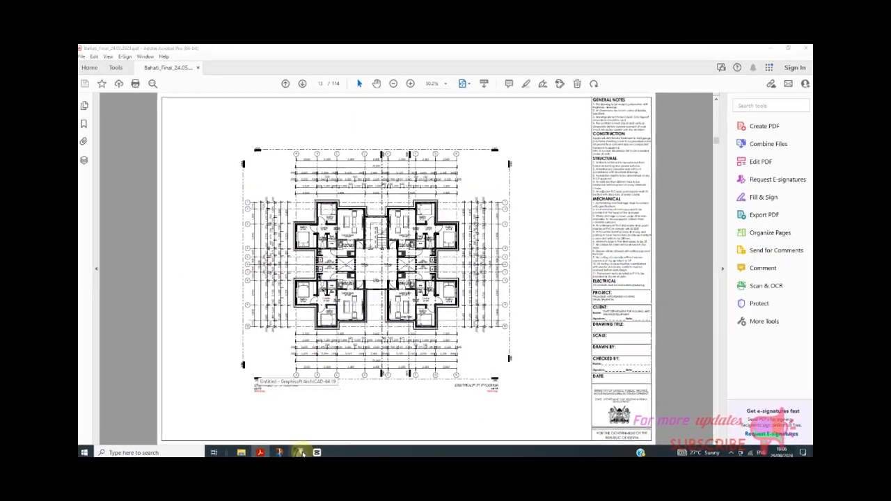
Switch from the floor-plan PDF in Acrobat to the untitled ArchiCAD project
click(300, 453)
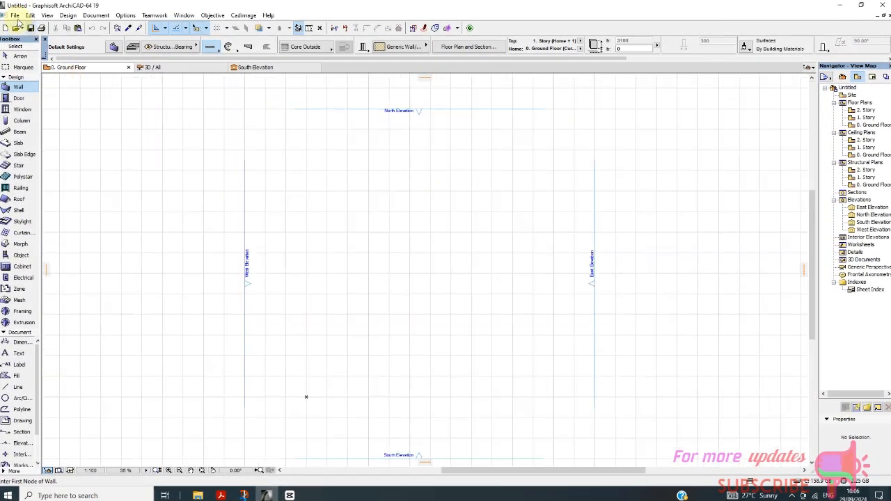
Review the empty Ground Floor plan, then return to the PDF in Acrobat
click(11, 15)
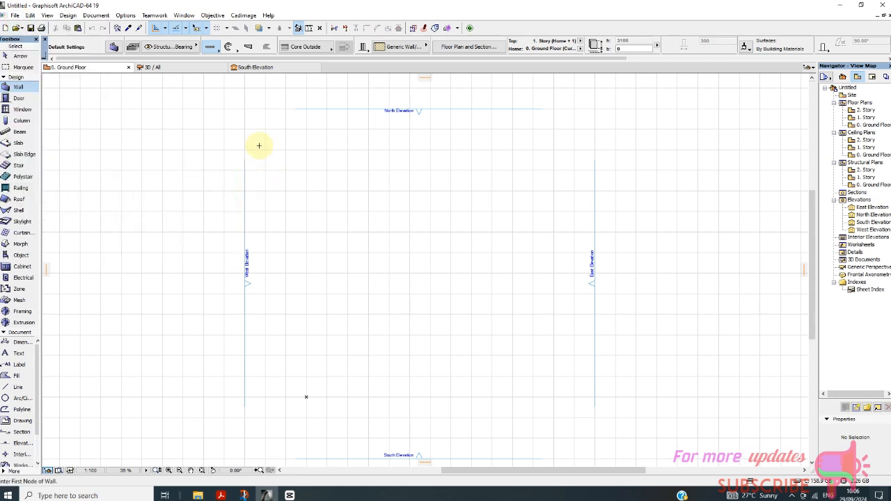
click(226, 496)
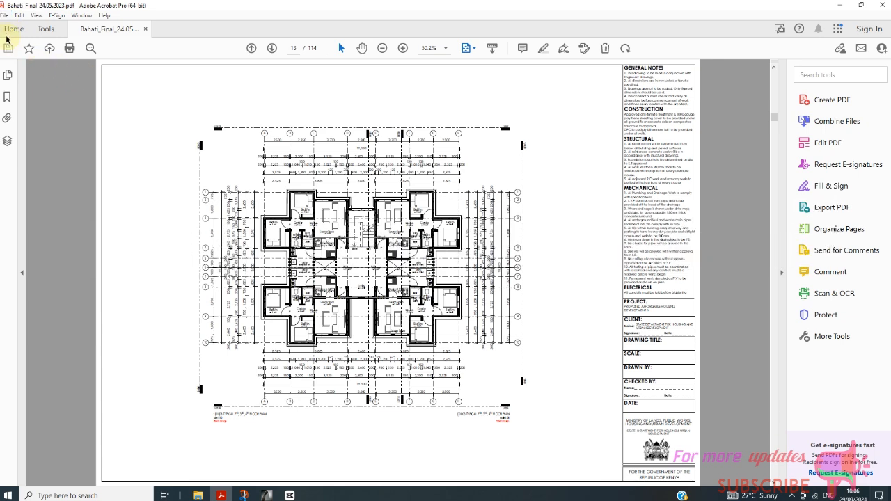
Note the floor plan is page 13 of 114, then return to ArchiCAD
click(6, 16)
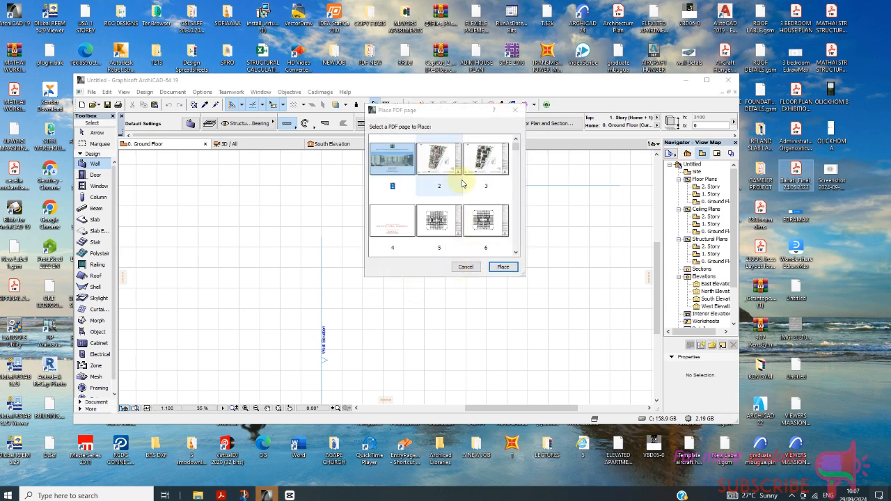
Scroll the Place PDF page thumbnails and select the floor-plan page
scroll(down, 3)
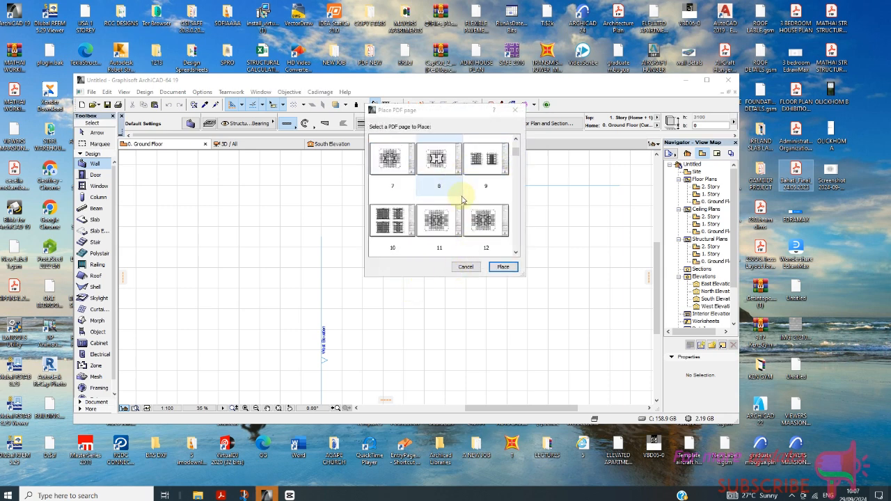
scroll(down, 3)
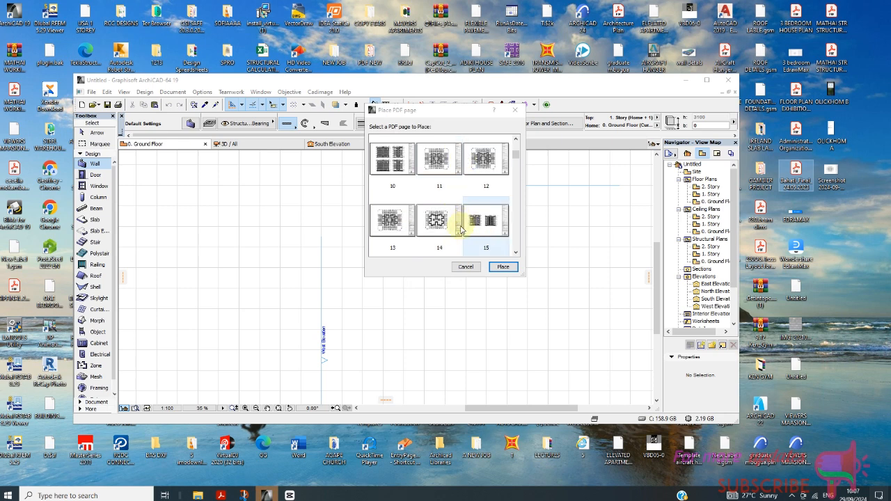
click(503, 266)
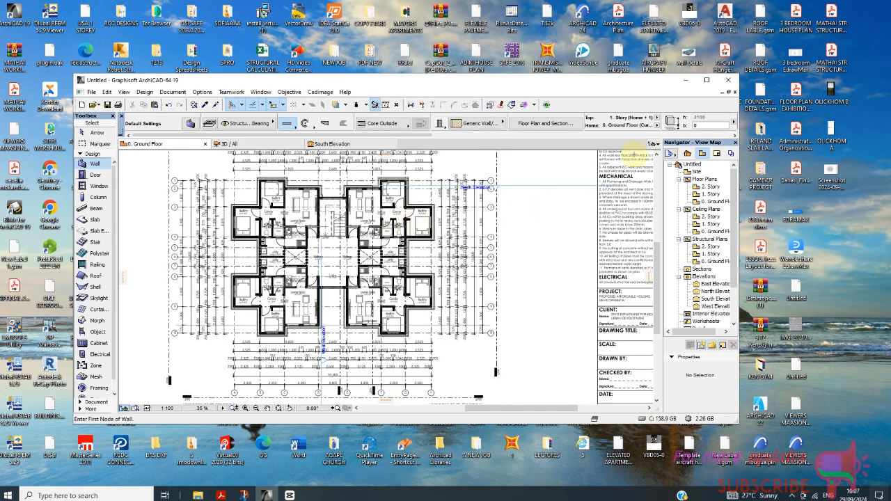
Drop the floor-plan PDF page onto the Ground Floor plan
click(707, 80)
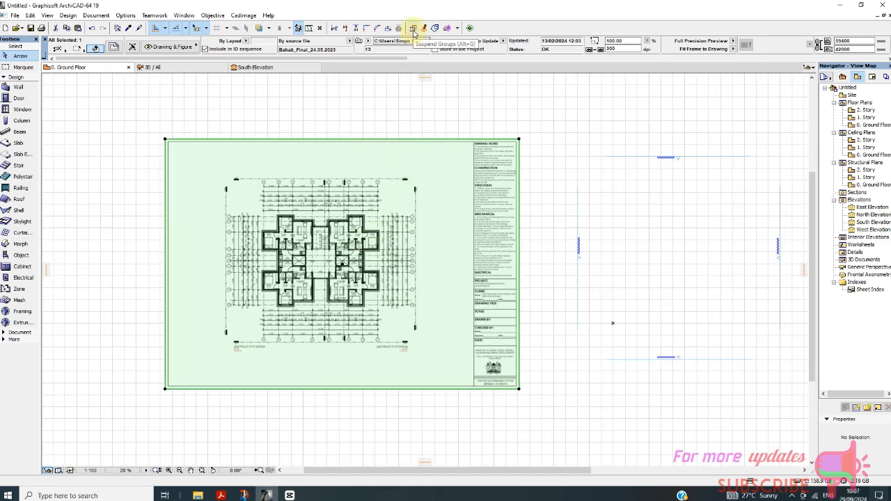
mouse_move(431, 121)
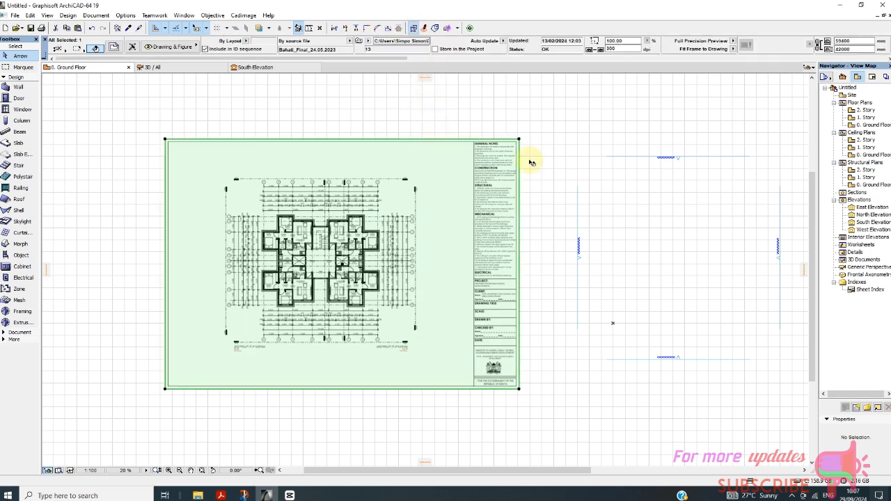
Explode the placed PDF drawing into the current view as 2D elements
right_click(512, 189)
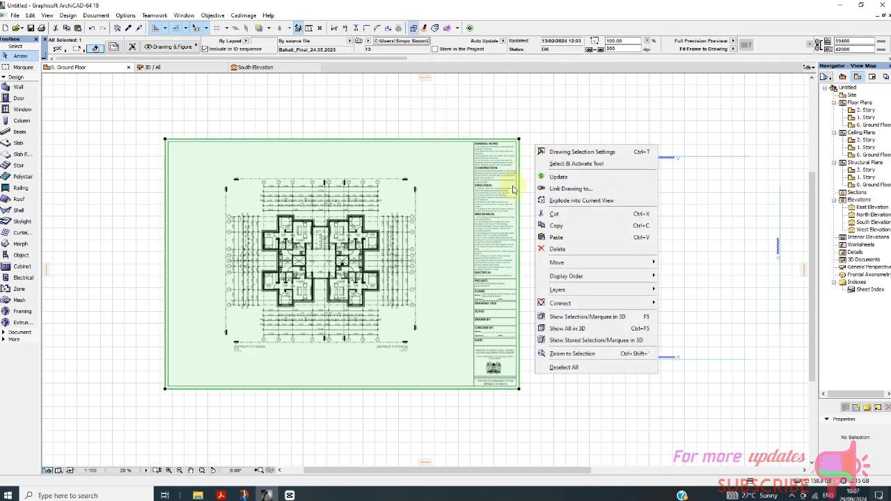
mouse_move(583, 200)
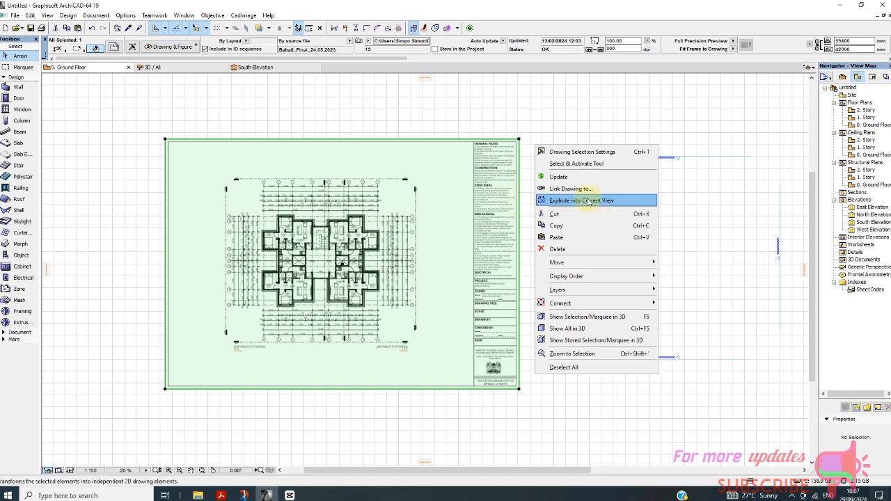
click(581, 201)
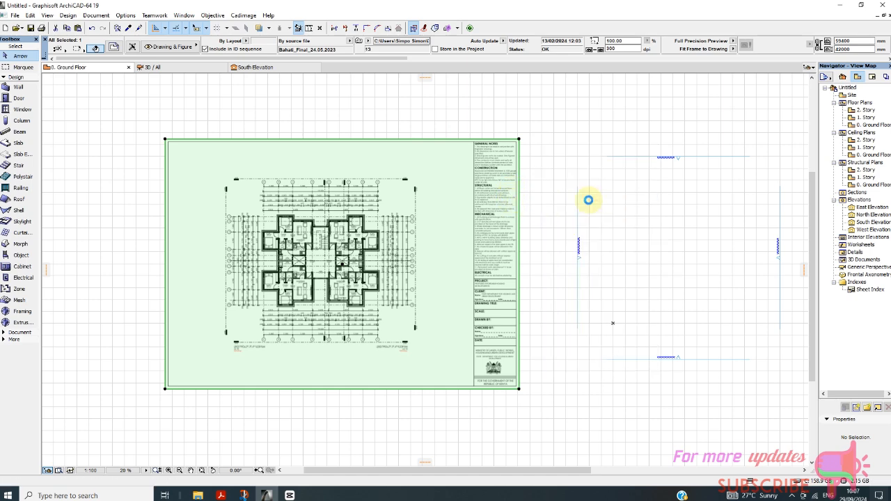
mouse_move(521, 263)
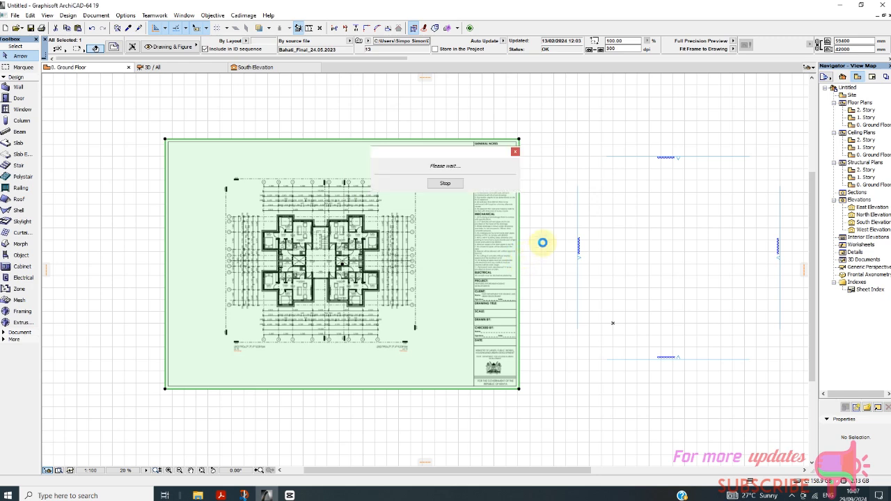
mouse_move(543, 270)
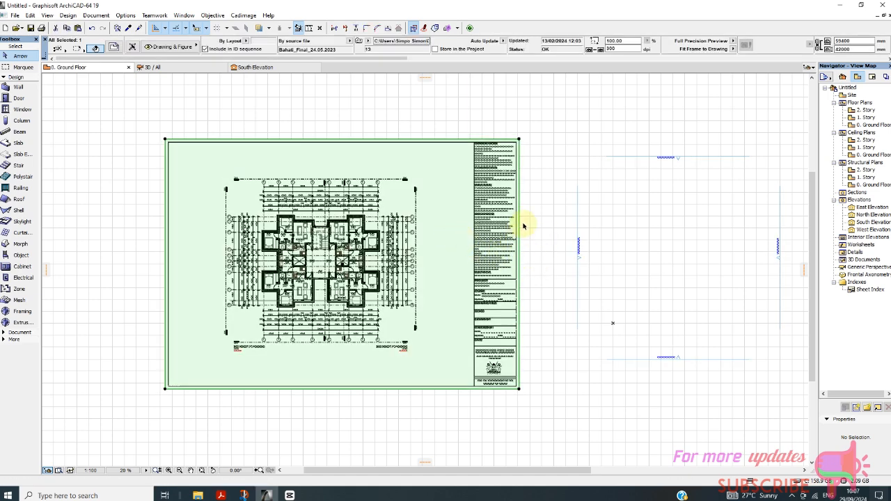
Delete the leftover green background fill via the context menu
right_click(524, 227)
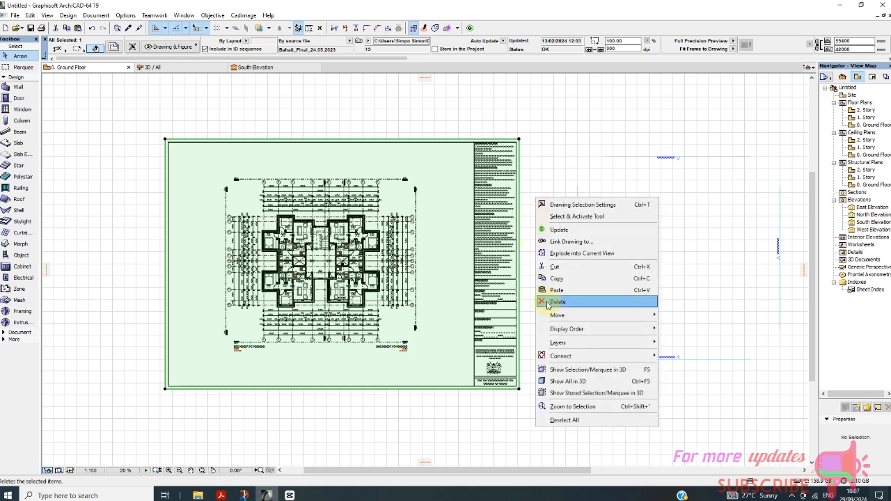
click(555, 301)
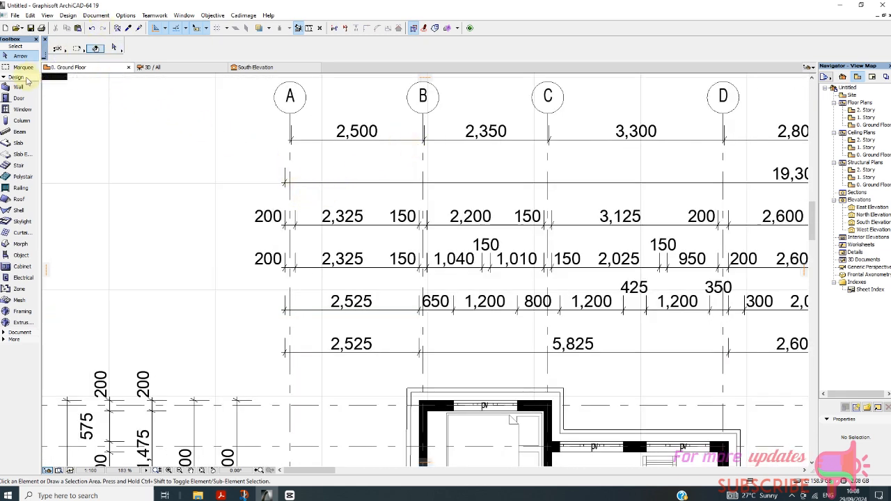
Select the Dimension tool from the Document Toolbox and start a dimension at grid line A
click(17, 77)
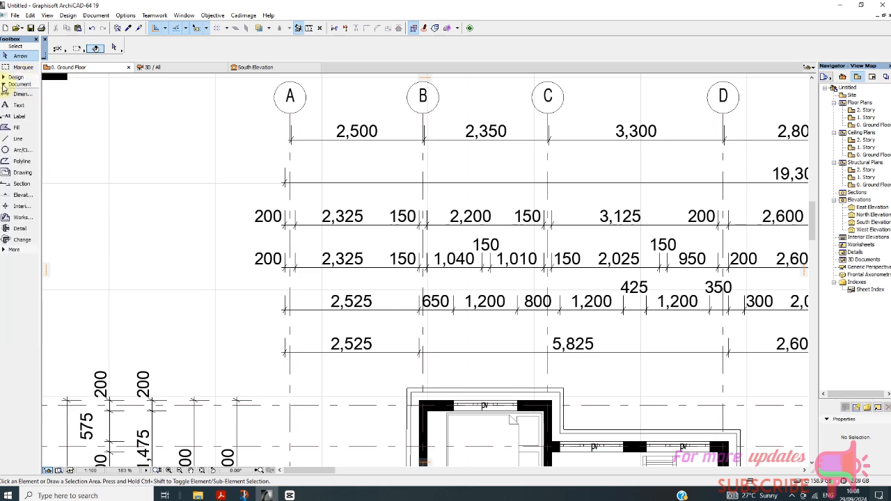
click(22, 94)
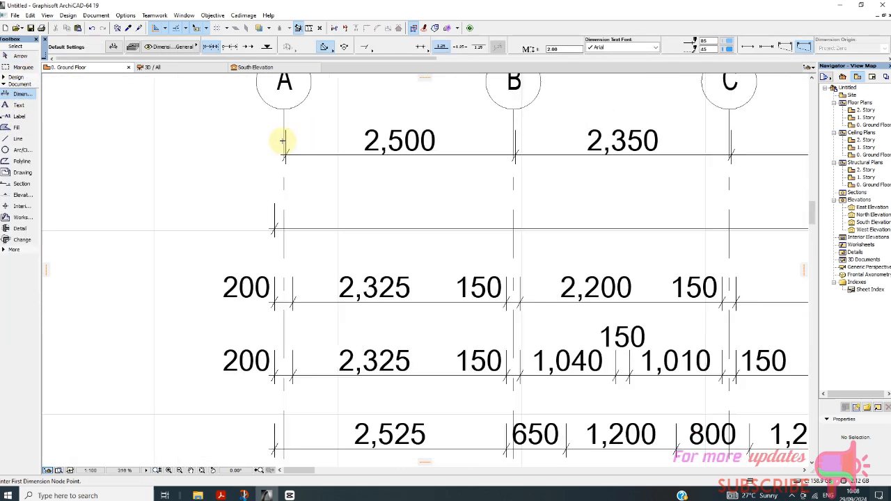
click(282, 141)
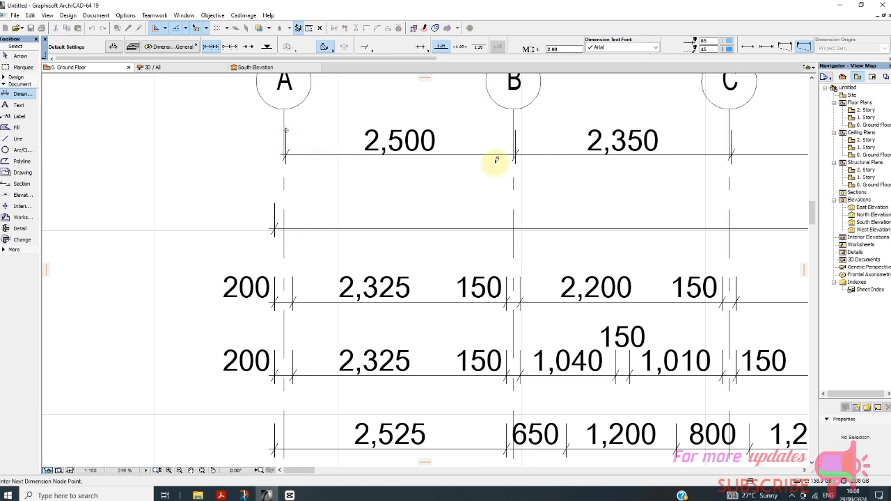
mouse_move(526, 133)
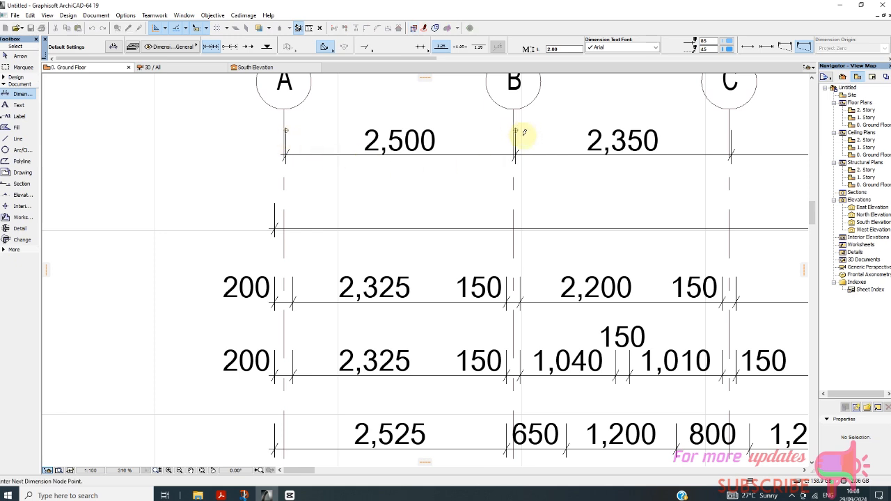